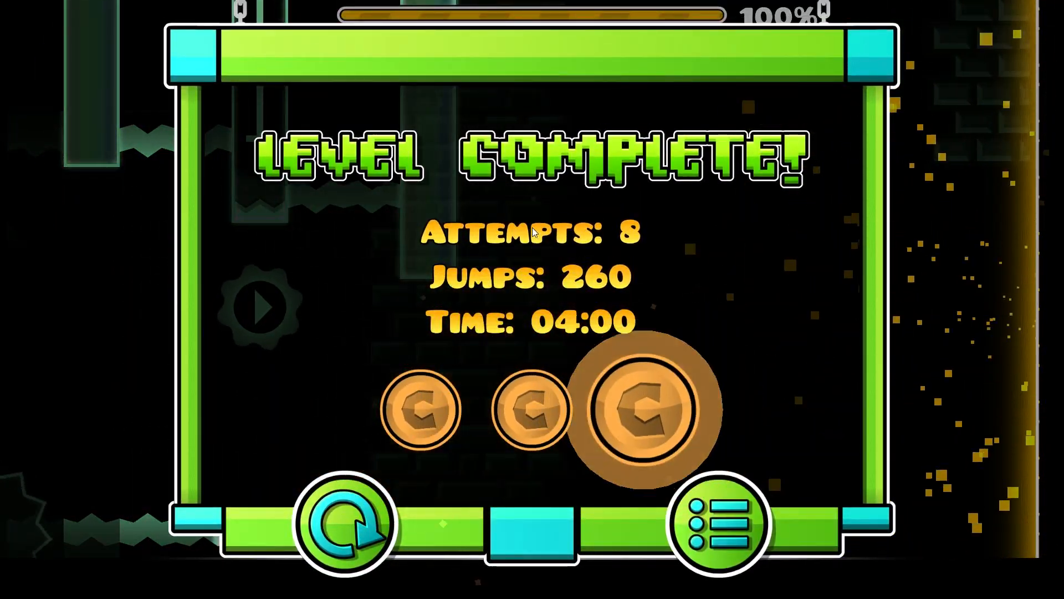
Replay the finished level from the start, returning to attempt 8 at 0%
{"action": "left_click", "coordinate": [348, 526]}
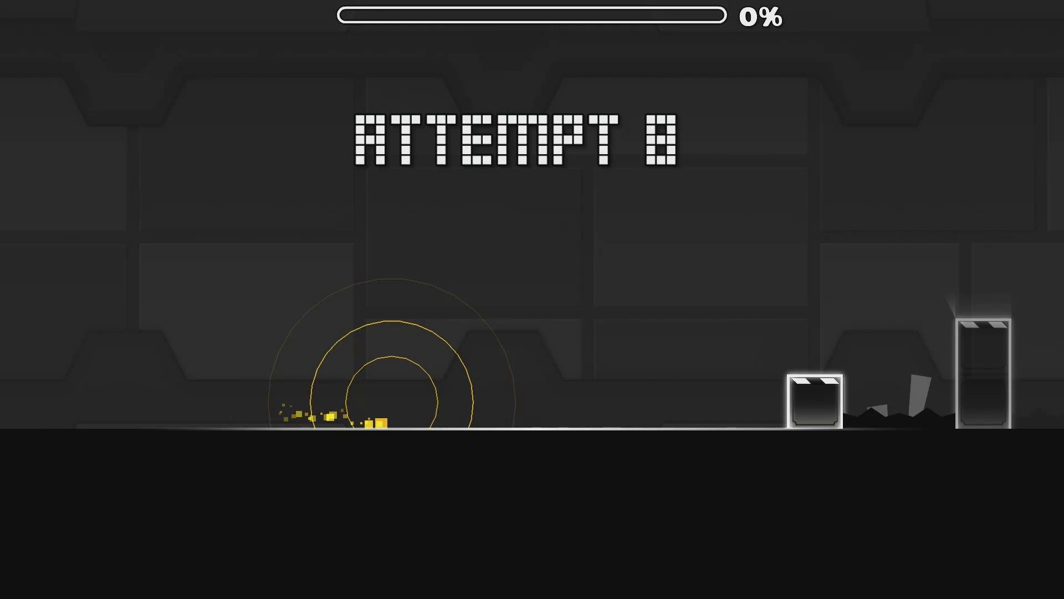
{"action": "mouse_move", "coordinate": [209, 425]}
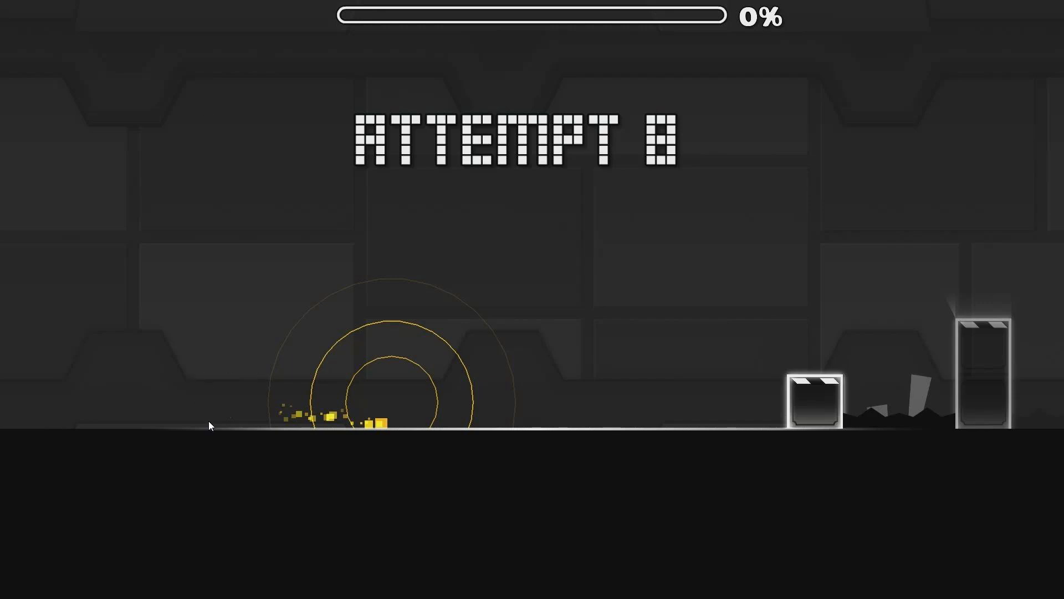
{"action": "mouse_move", "coordinate": [263, 458]}
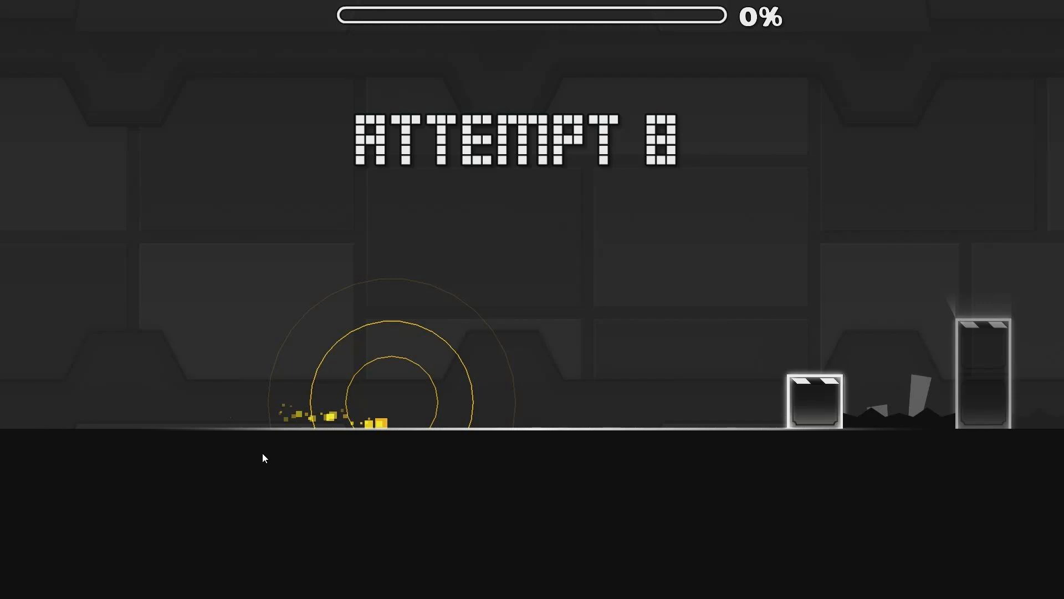
{"action": "mouse_move", "coordinate": [300, 457]}
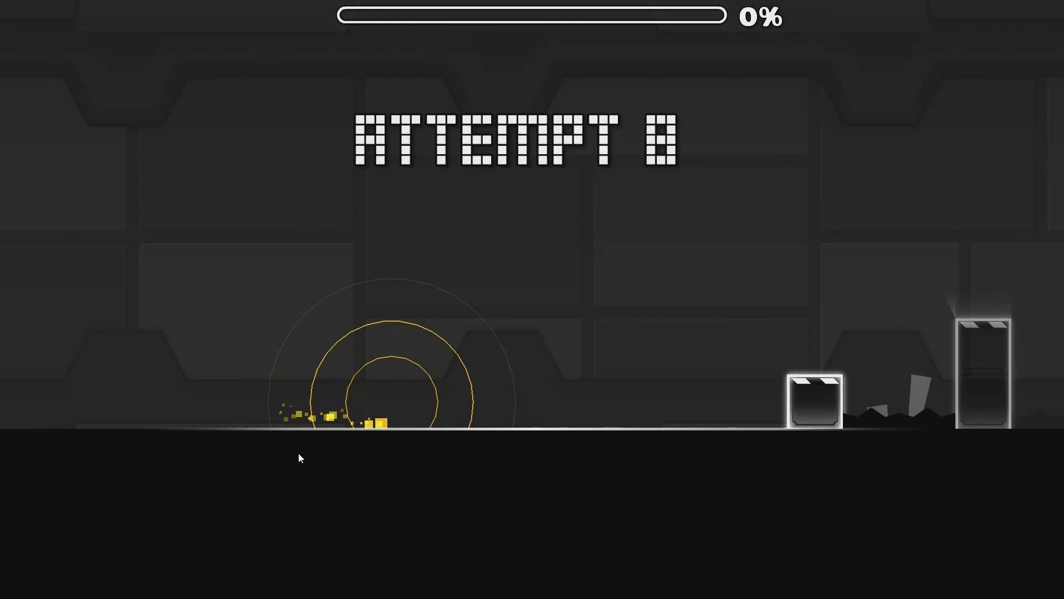
{"action": "mouse_move", "coordinate": [426, 564]}
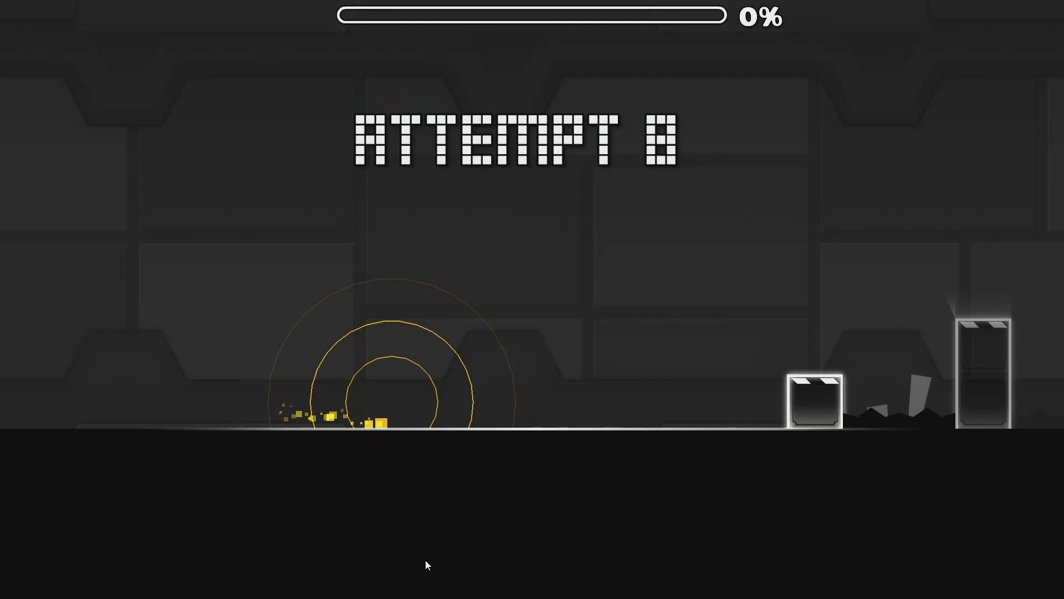
{"action": "mouse_move", "coordinate": [452, 572]}
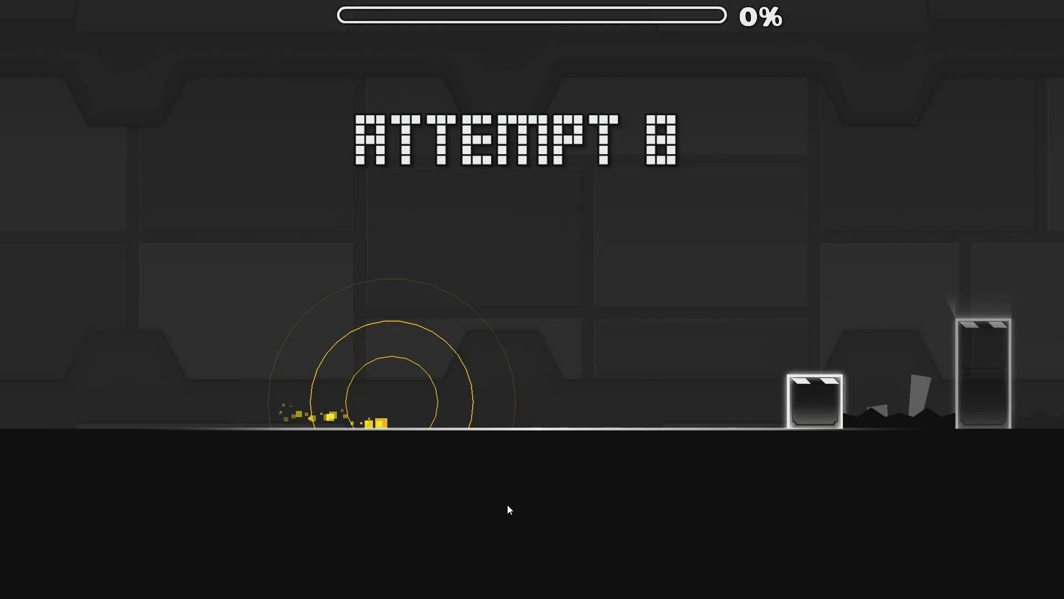
{"action": "mouse_move", "coordinate": [558, 465]}
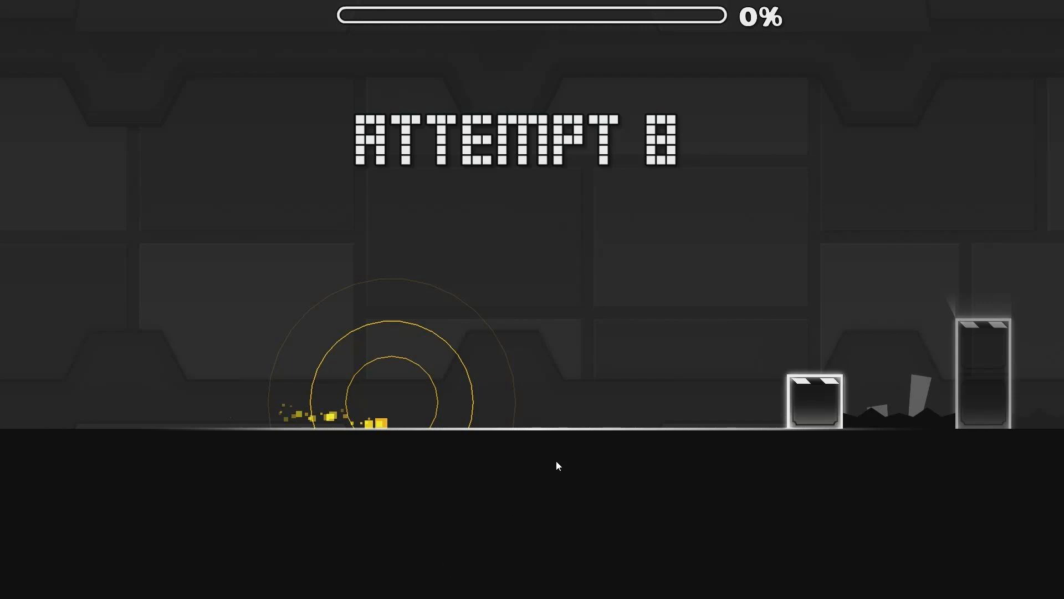
{"action": "mouse_move", "coordinate": [447, 571]}
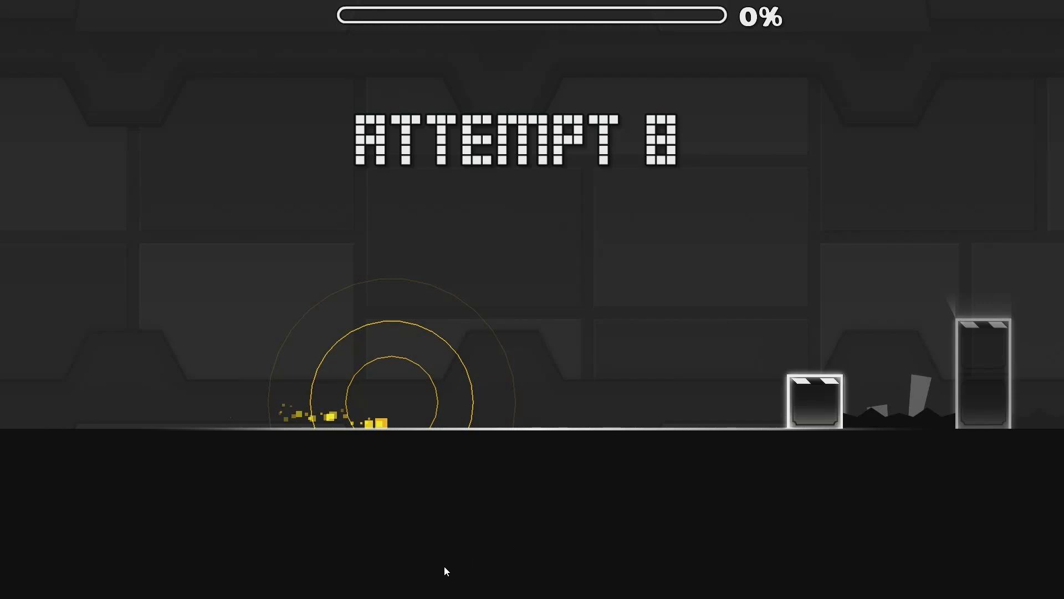
{"action": "mouse_move", "coordinate": [487, 28]}
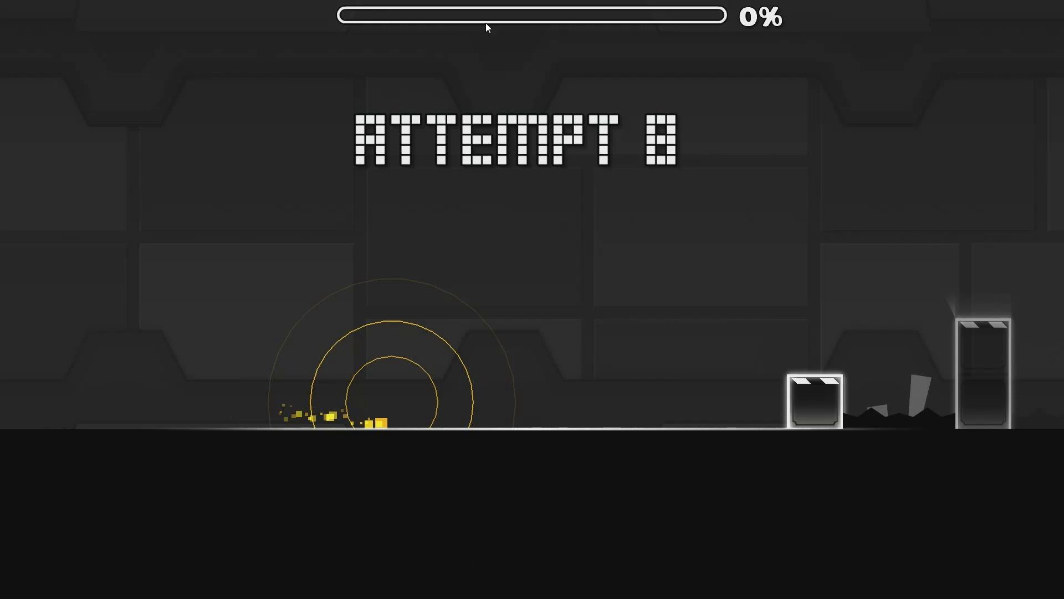
{"action": "mouse_move", "coordinate": [548, 498]}
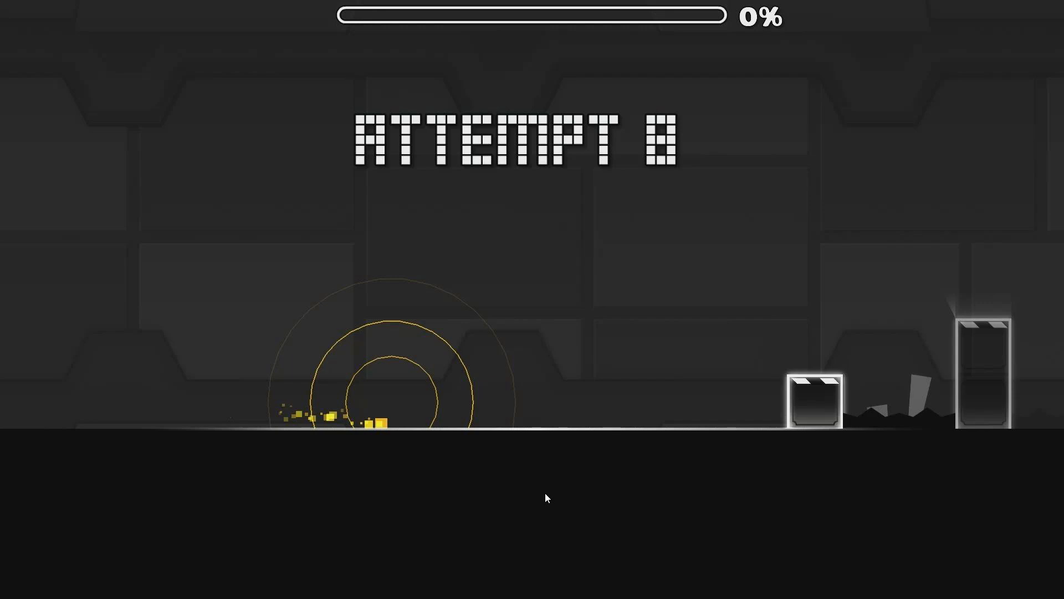
{"action": "mouse_move", "coordinate": [457, 574]}
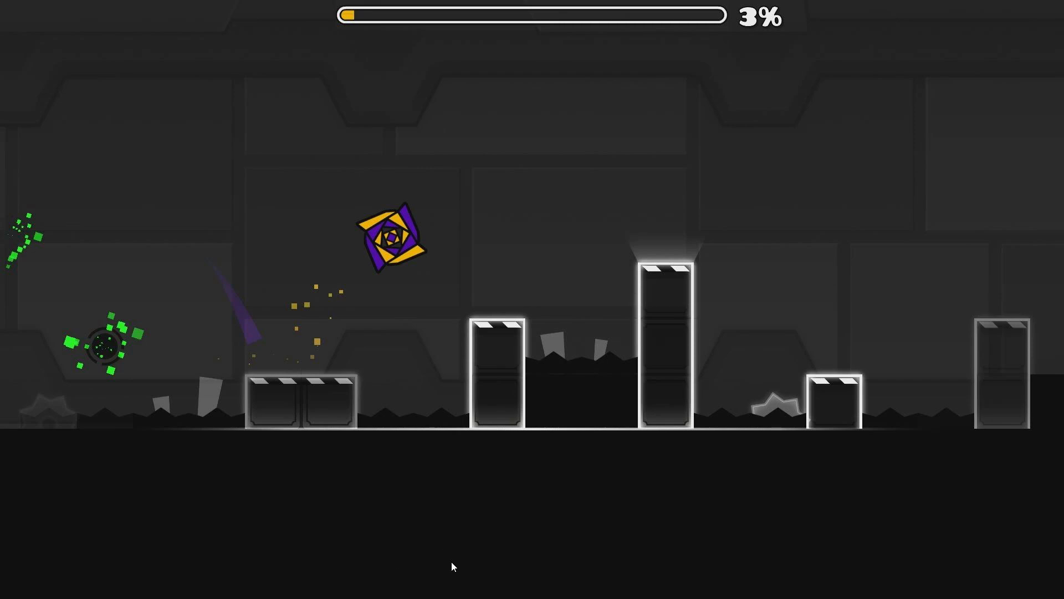
{"action": "mouse_move", "coordinate": [339, 427]}
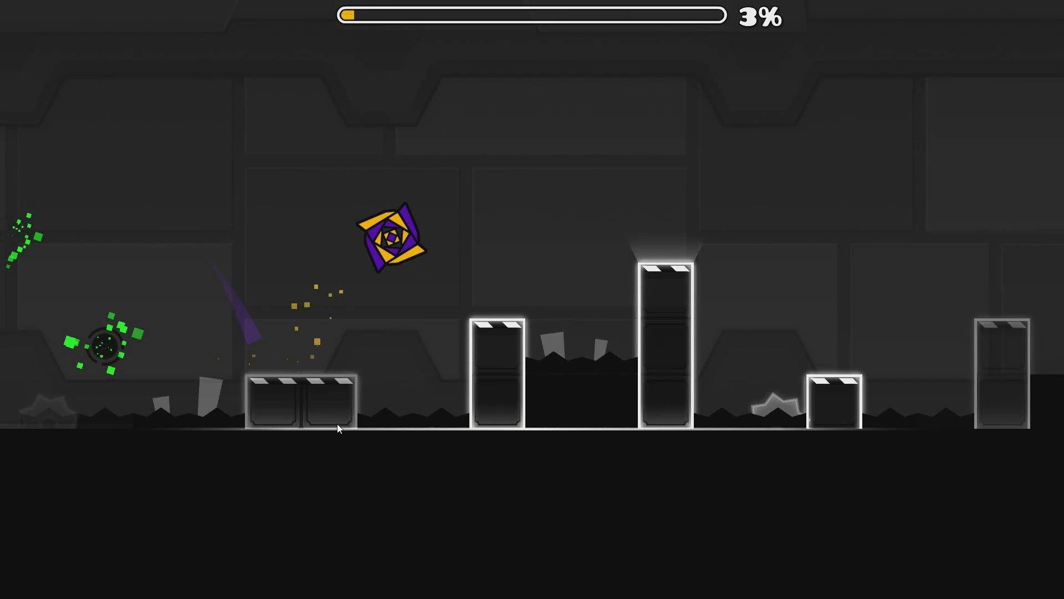
{"action": "mouse_move", "coordinate": [461, 572]}
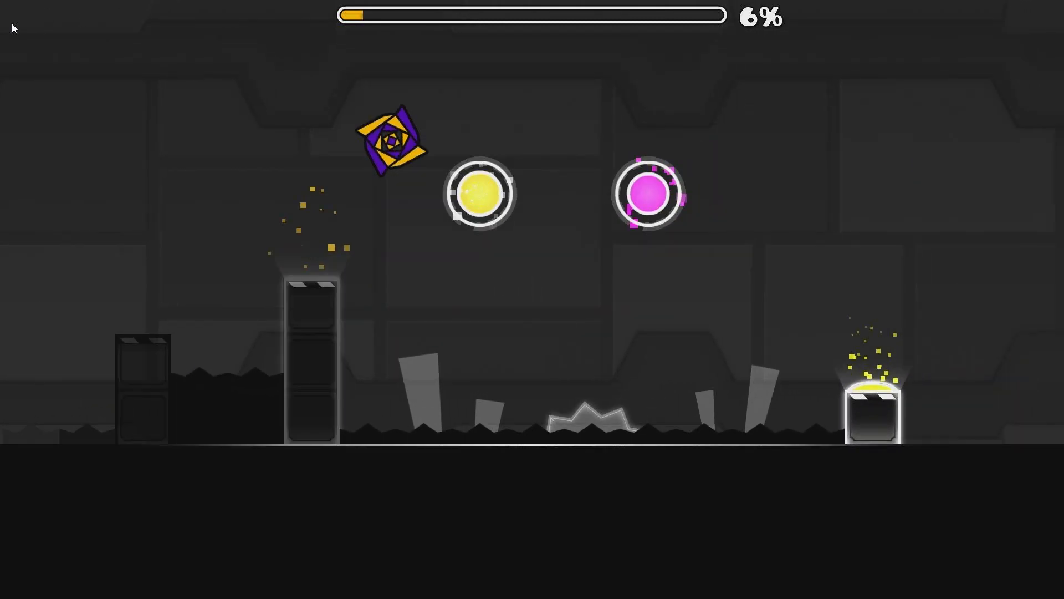
{"action": "mouse_move", "coordinate": [13, 28]}
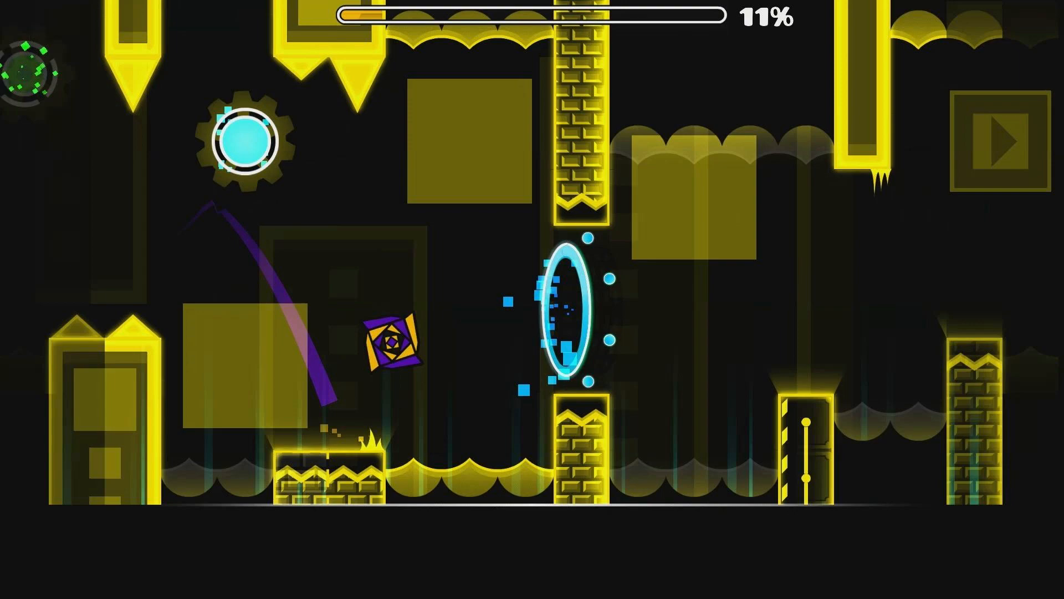
{"action": "mouse_move", "coordinate": [10, 32]}
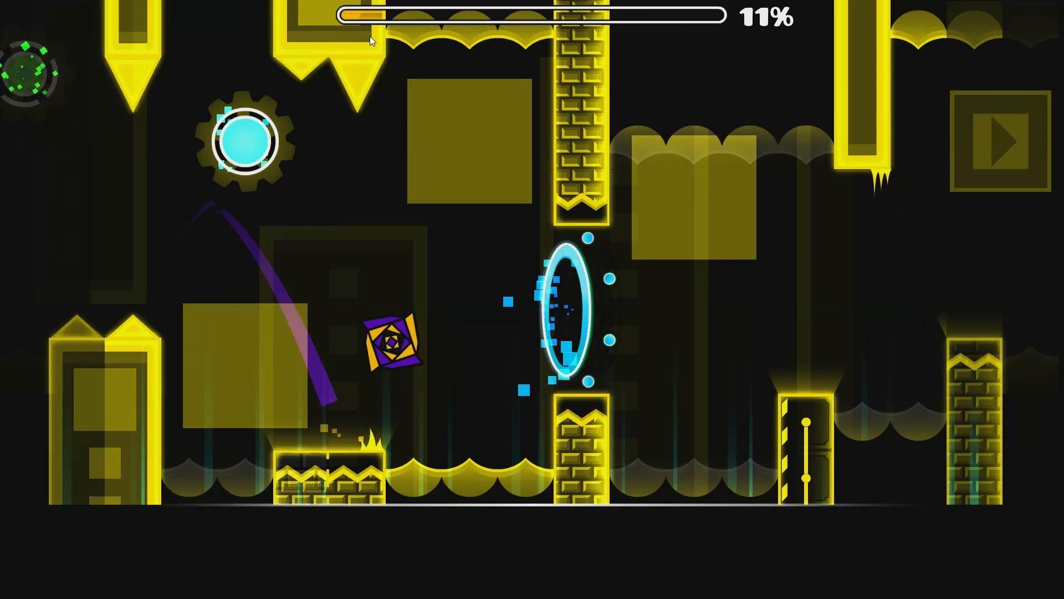
{"action": "mouse_move", "coordinate": [8, 35]}
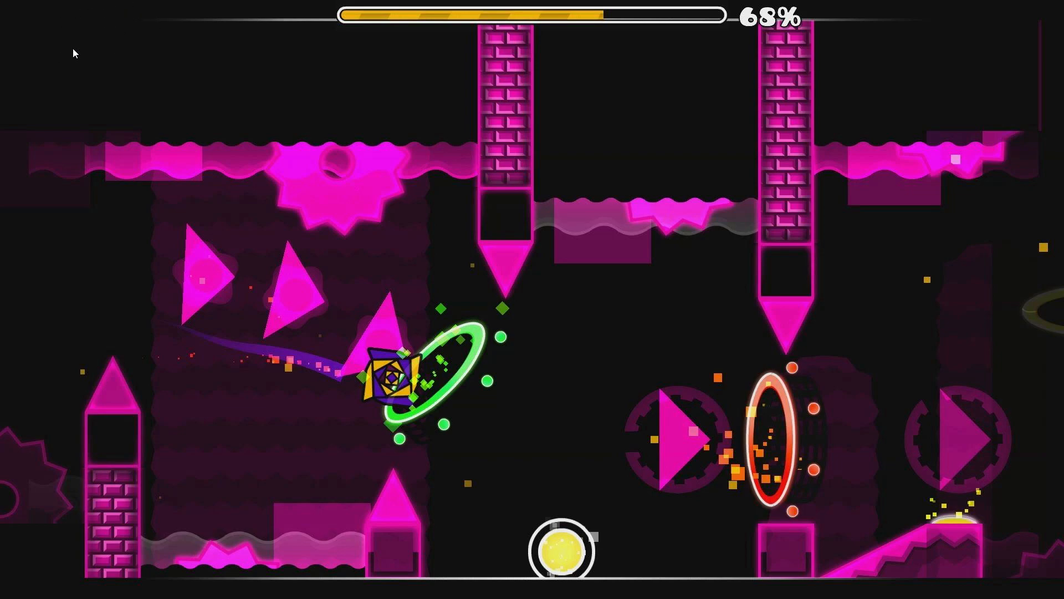
{"action": "mouse_move", "coordinate": [115, 3]}
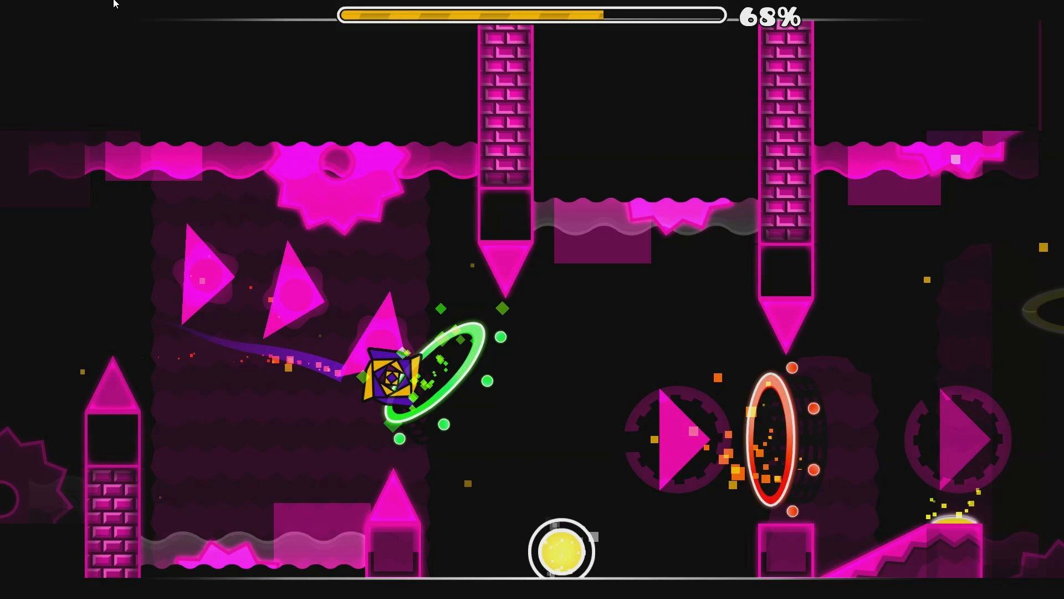
{"action": "mouse_move", "coordinate": [11, 33]}
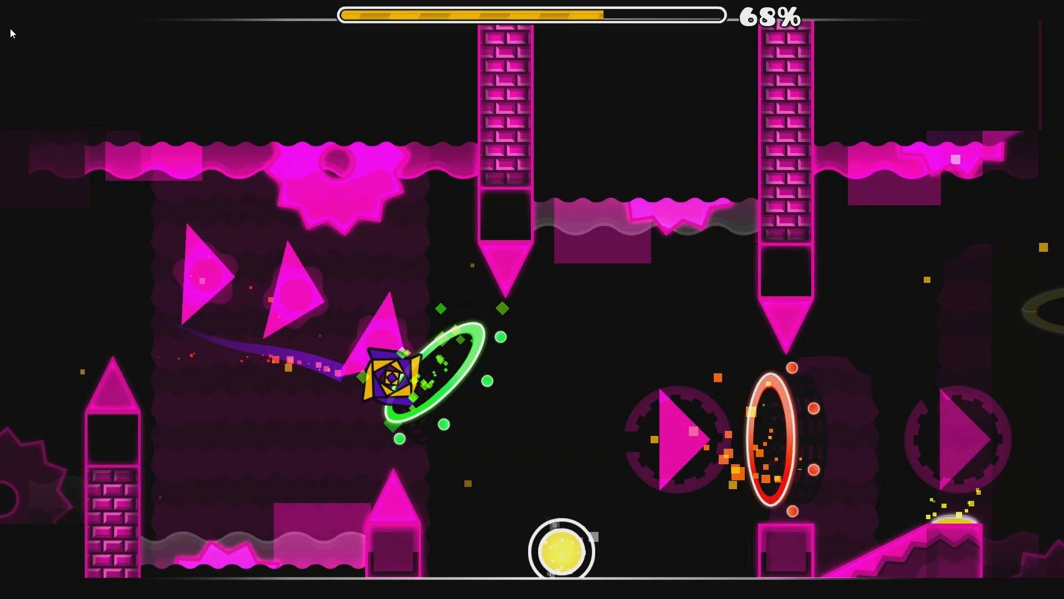
{"action": "mouse_move", "coordinate": [157, 23]}
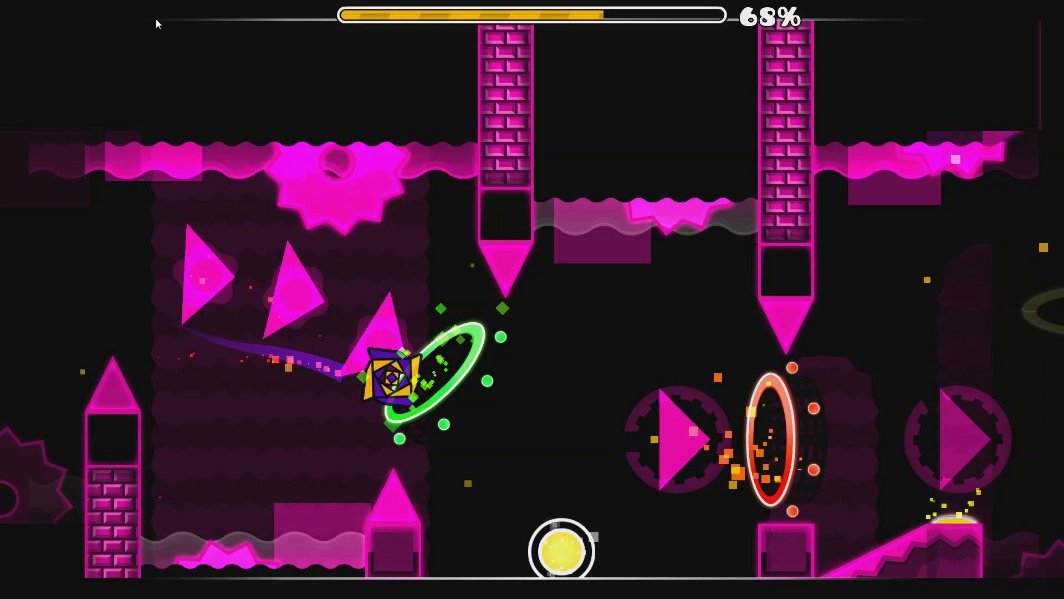
{"action": "mouse_move", "coordinate": [15, 31]}
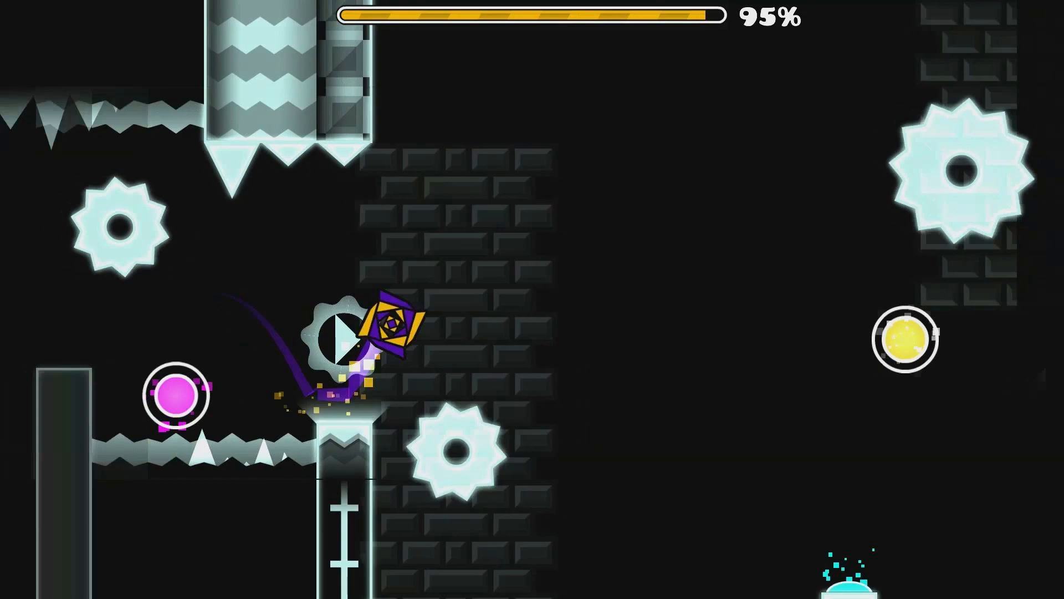
{"action": "mouse_move", "coordinate": [271, 483]}
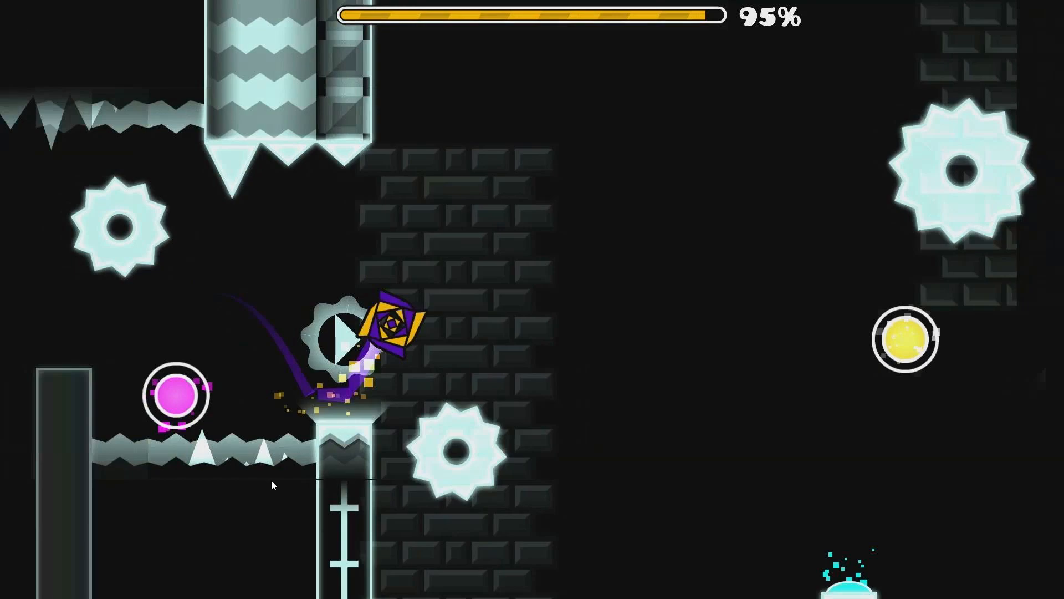
{"action": "mouse_move", "coordinate": [448, 195]}
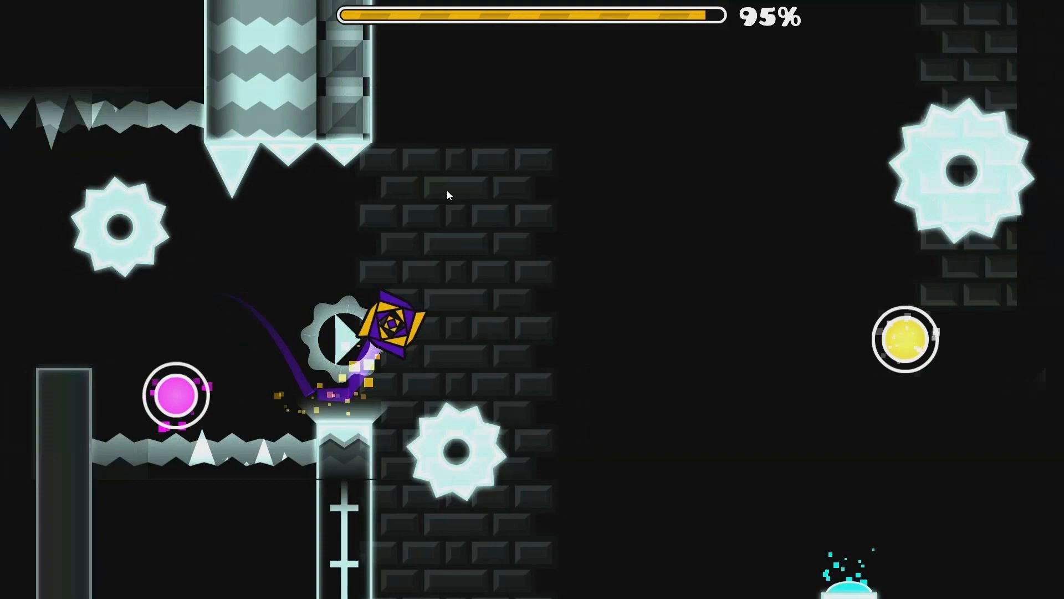
{"action": "mouse_move", "coordinate": [450, 158]}
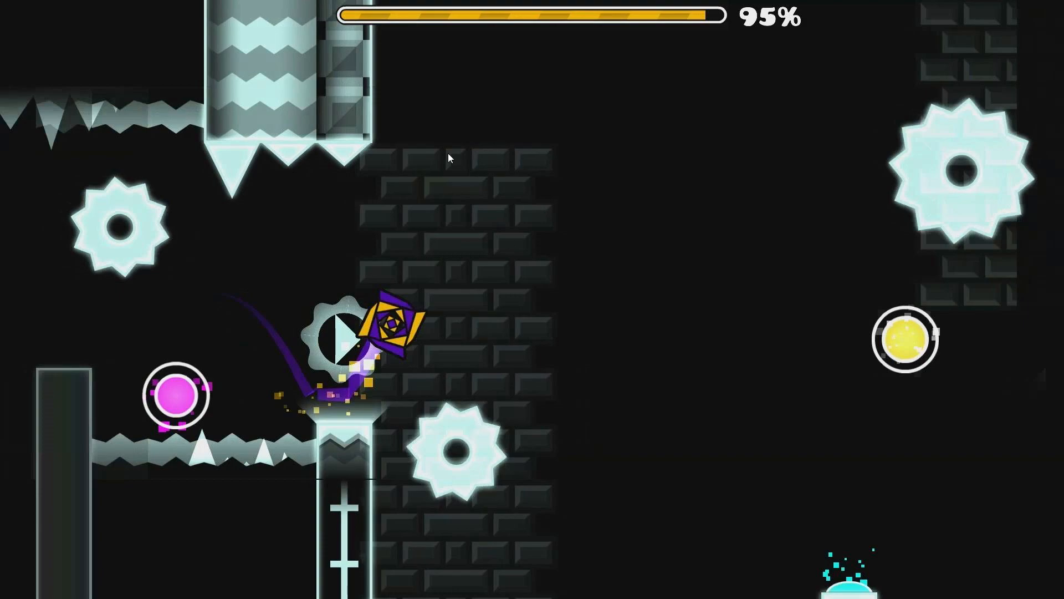
{"action": "mouse_move", "coordinate": [1010, 314]}
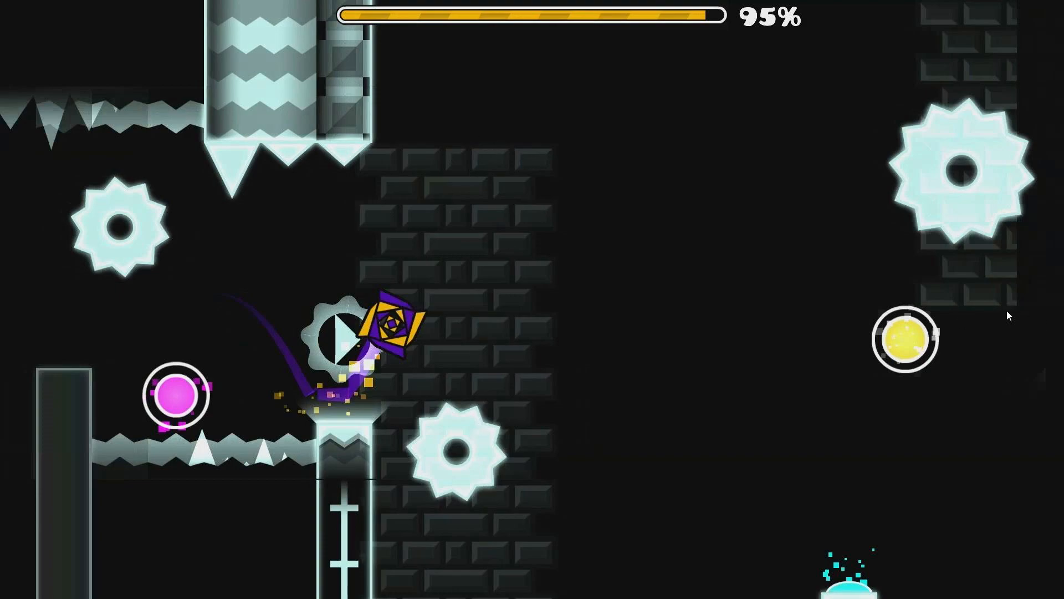
{"action": "mouse_move", "coordinate": [225, 250]}
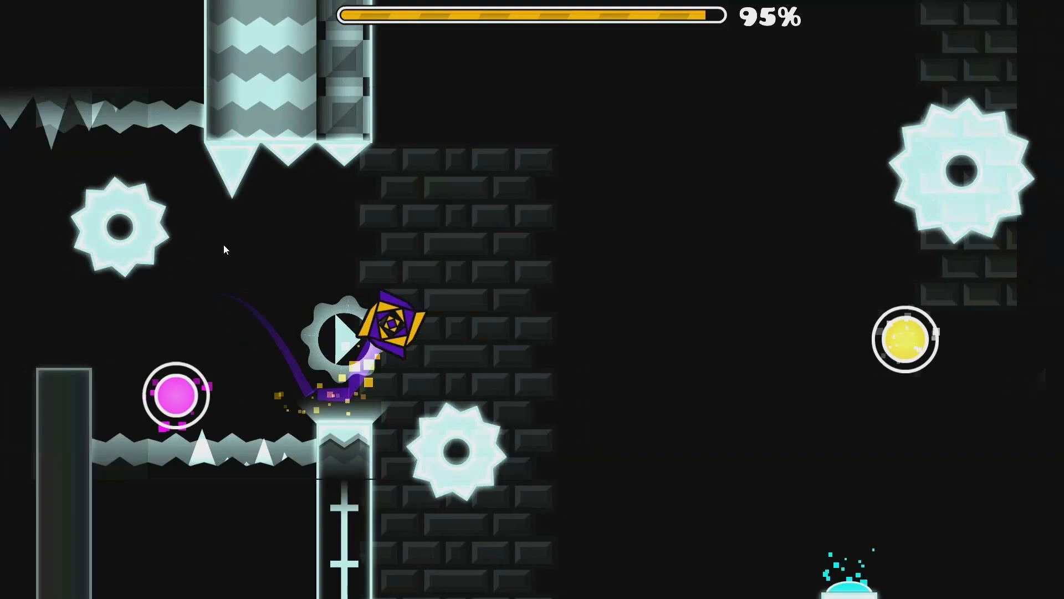
{"action": "mouse_move", "coordinate": [749, 198]}
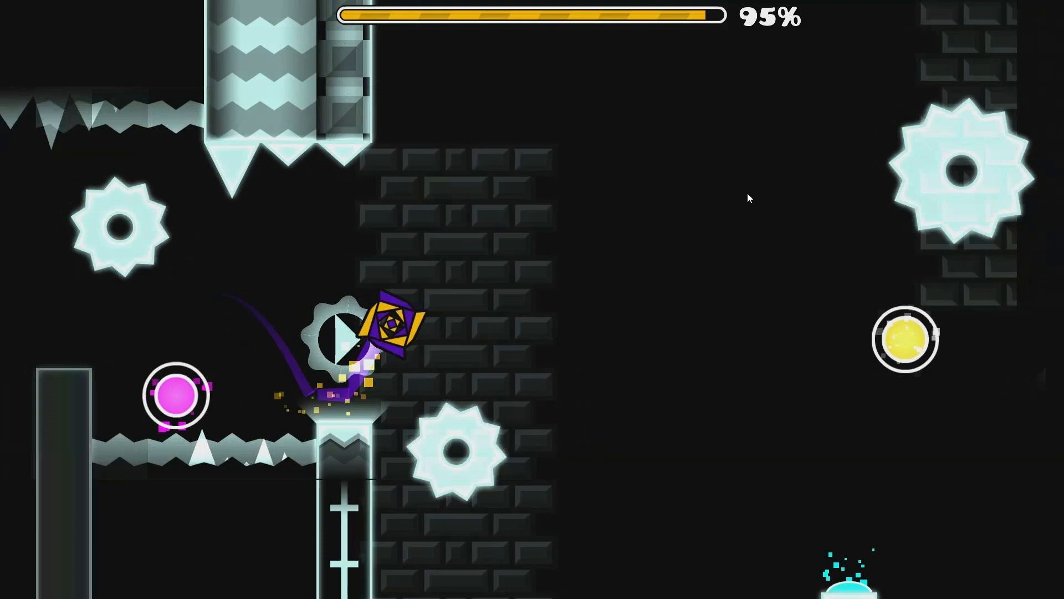
{"action": "mouse_move", "coordinate": [324, 362]}
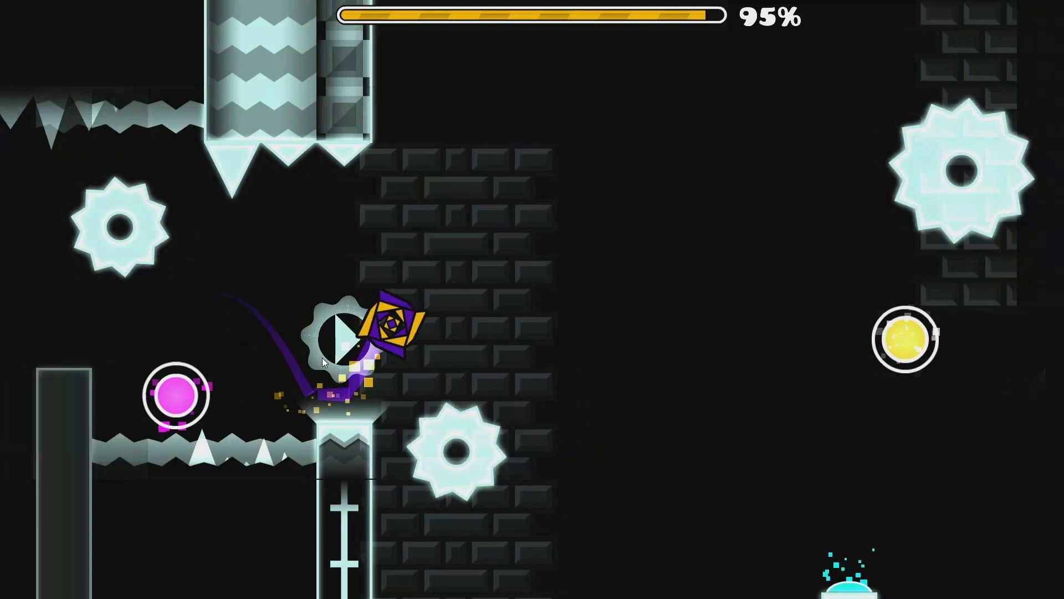
{"action": "mouse_move", "coordinate": [569, 282]}
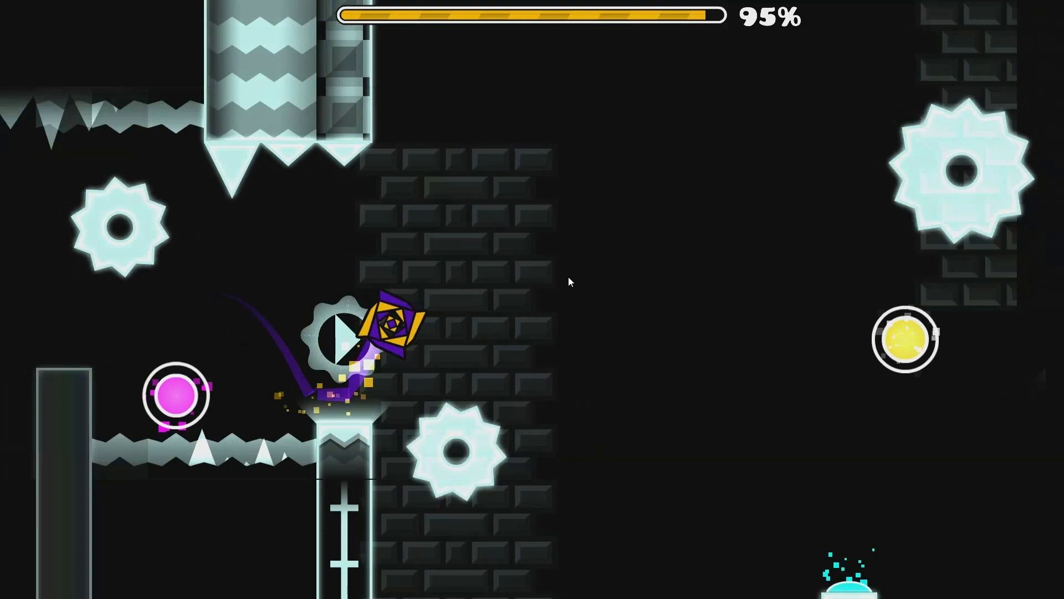
{"action": "mouse_move", "coordinate": [138, 281]}
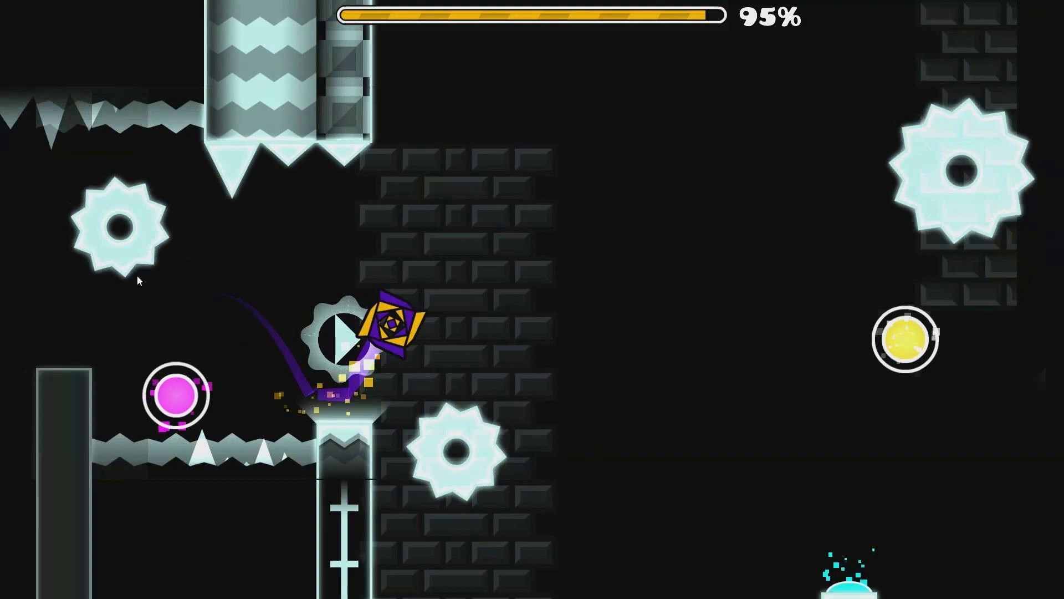
{"action": "mouse_move", "coordinate": [550, 382]}
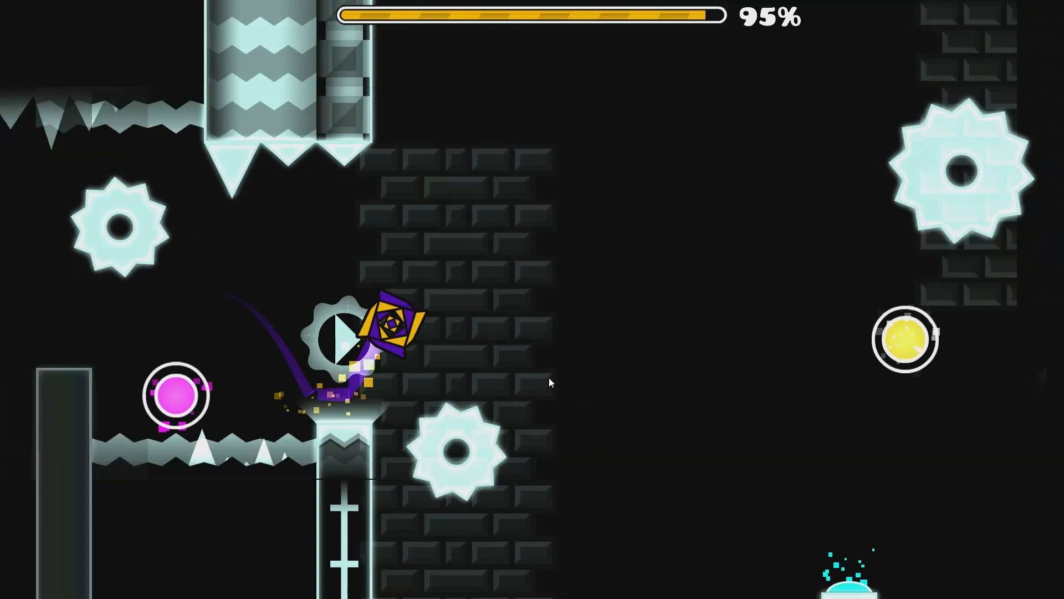
{"action": "mouse_move", "coordinate": [560, 356]}
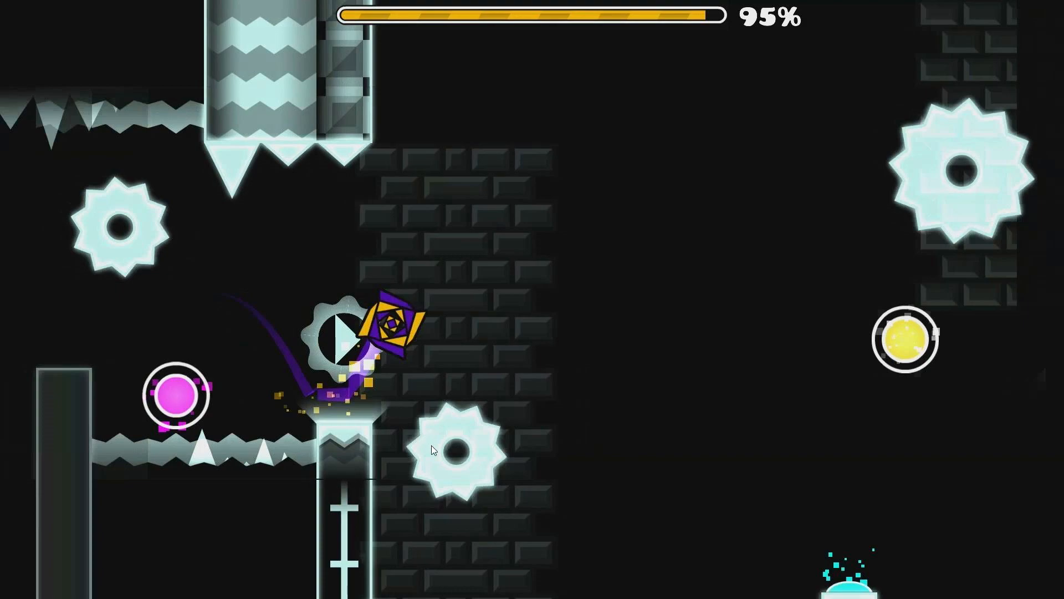
{"action": "mouse_move", "coordinate": [441, 462]}
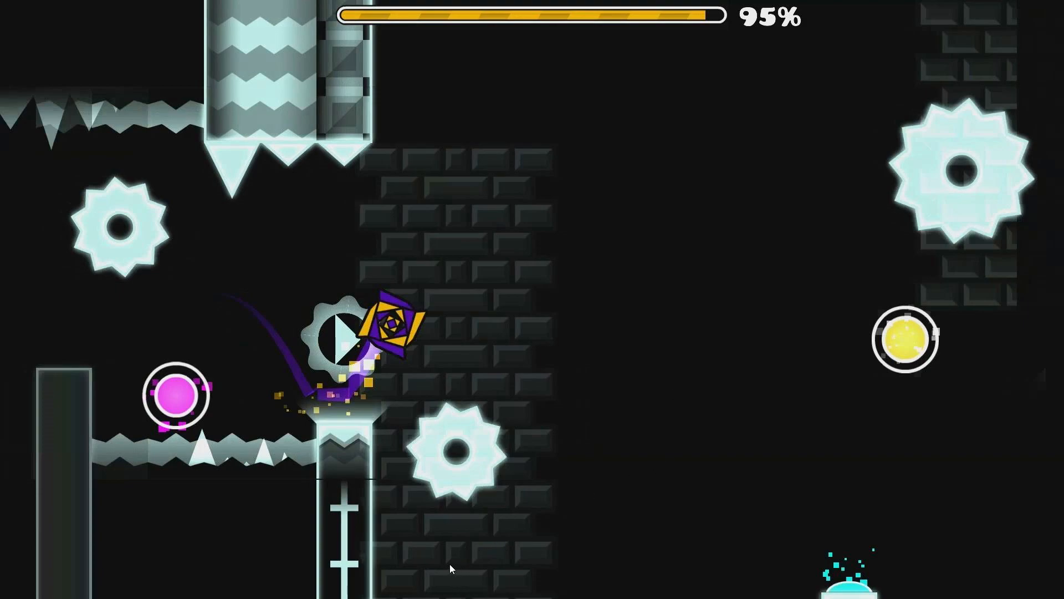
{"action": "mouse_move", "coordinate": [562, 247]}
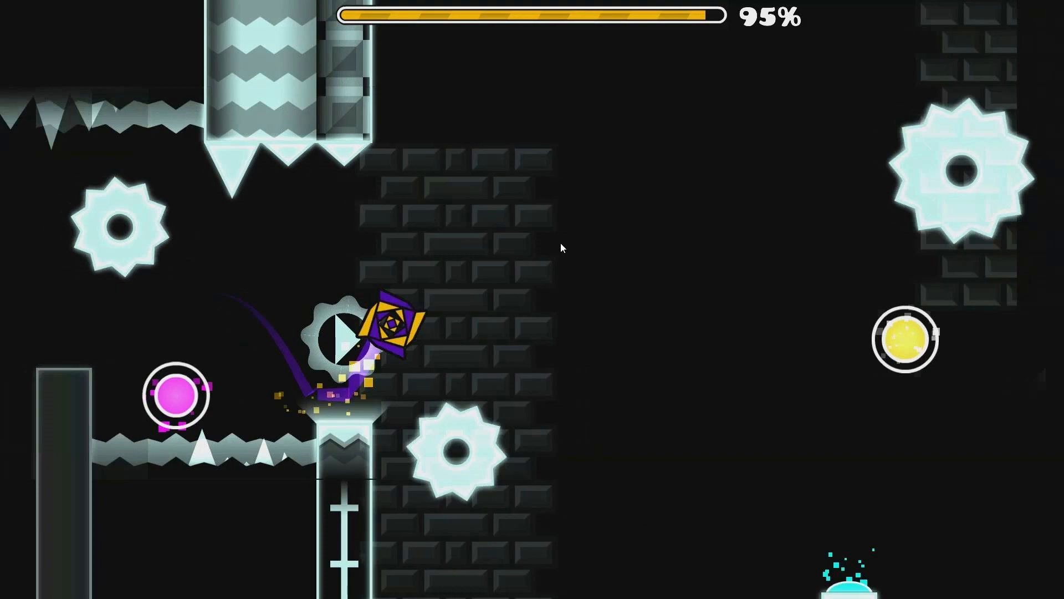
{"action": "mouse_move", "coordinate": [460, 567]}
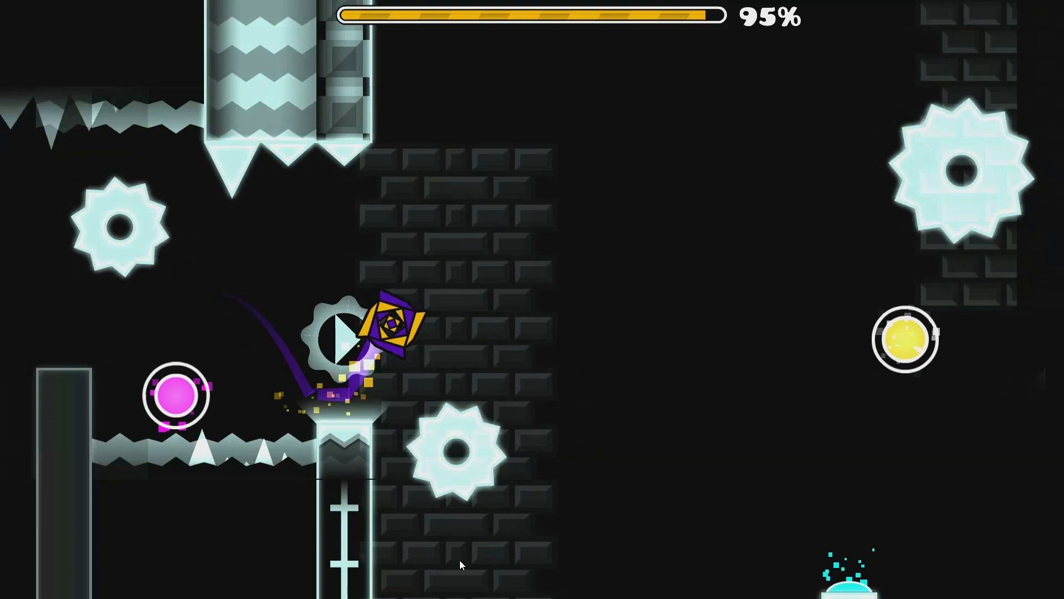
{"action": "mouse_move", "coordinate": [498, 550]}
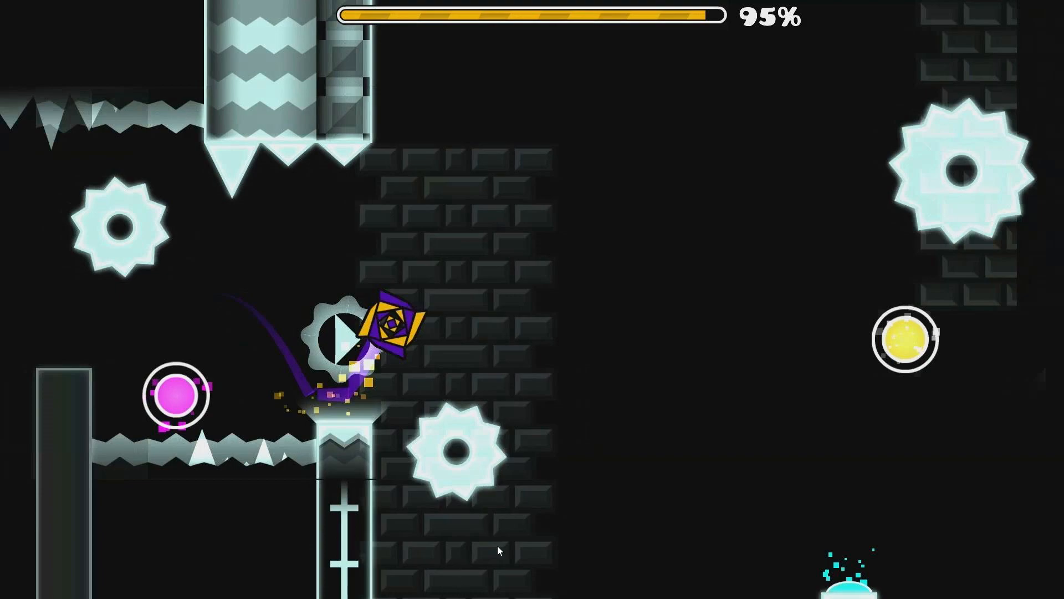
{"action": "mouse_move", "coordinate": [462, 569]}
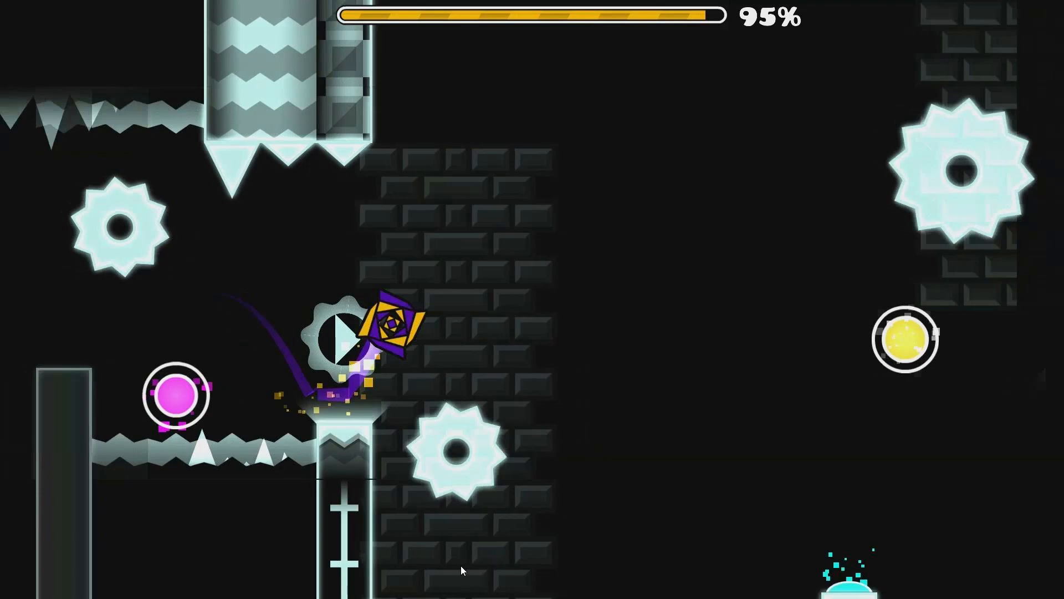